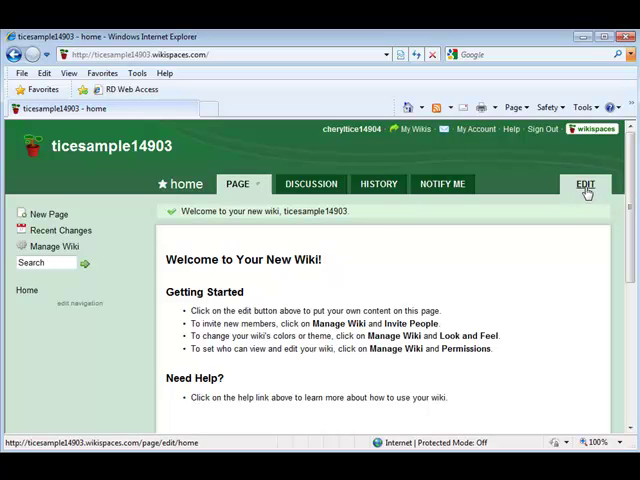
pyautogui.moveTo(585, 190)
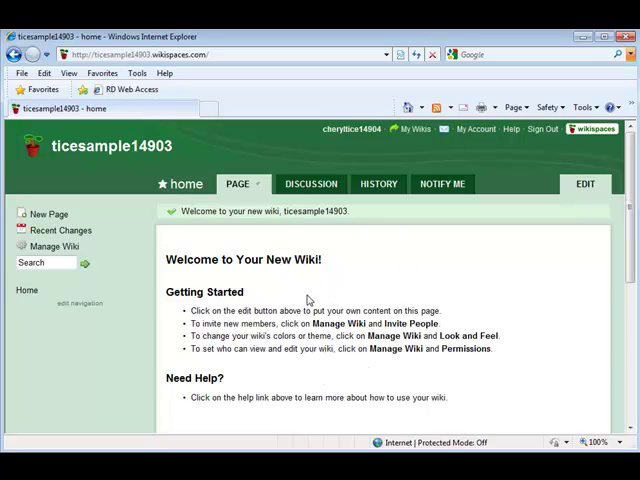
pyautogui.moveTo(309, 300)
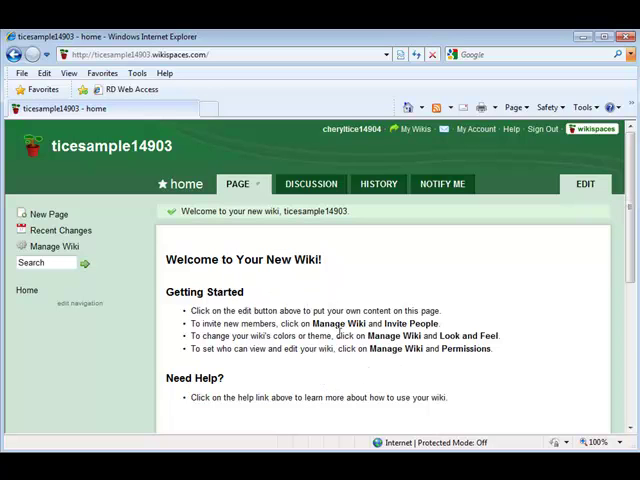
pyautogui.moveTo(122, 254)
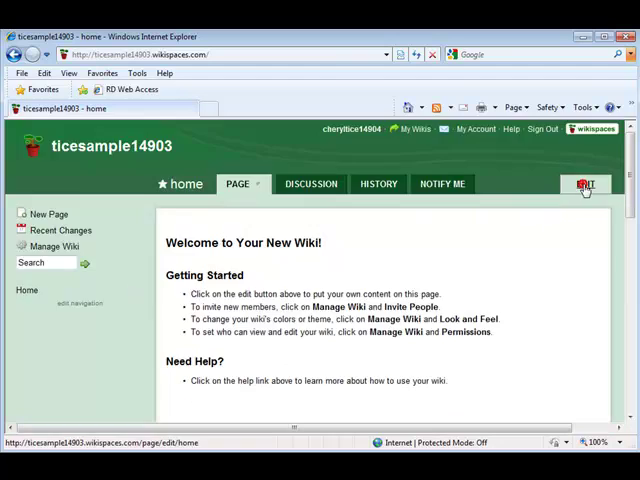
# Open the home page in the editor and place the cursor at the top
pyautogui.click(585, 184)
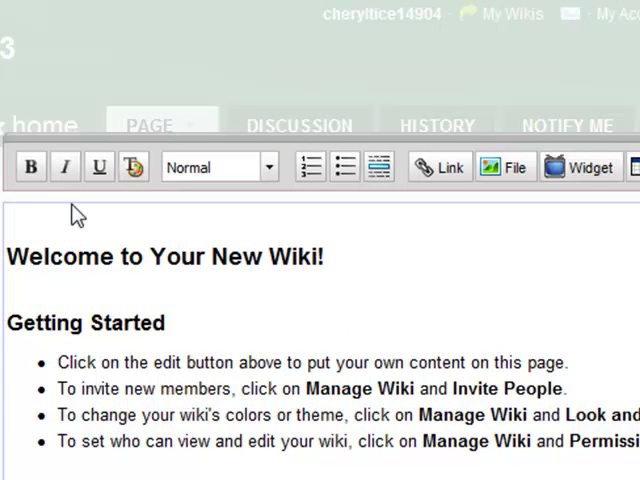
pyautogui.moveTo(31, 167)
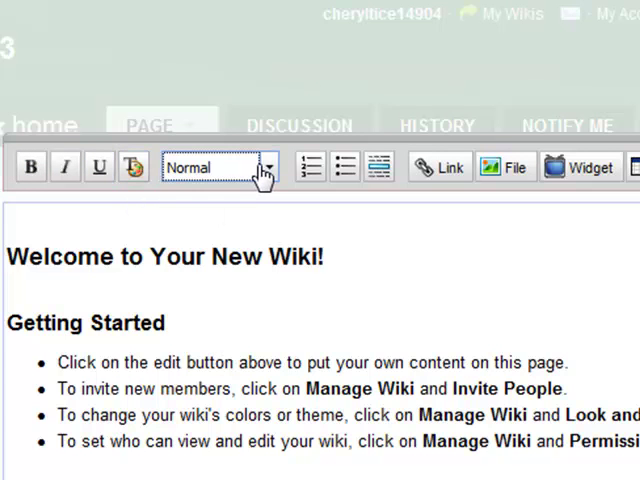
pyautogui.click(262, 167)
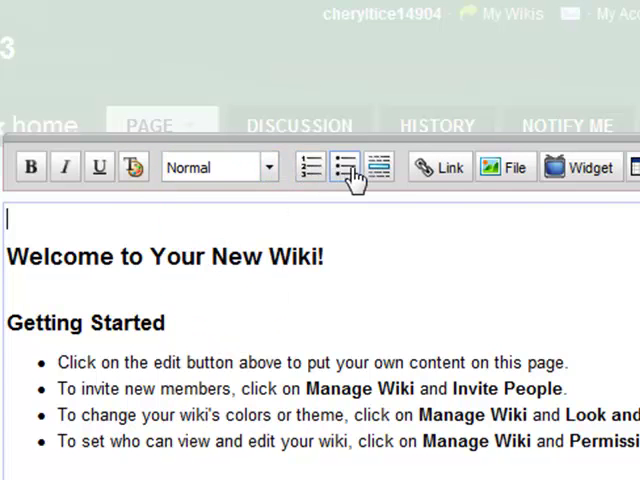
pyautogui.moveTo(378, 167)
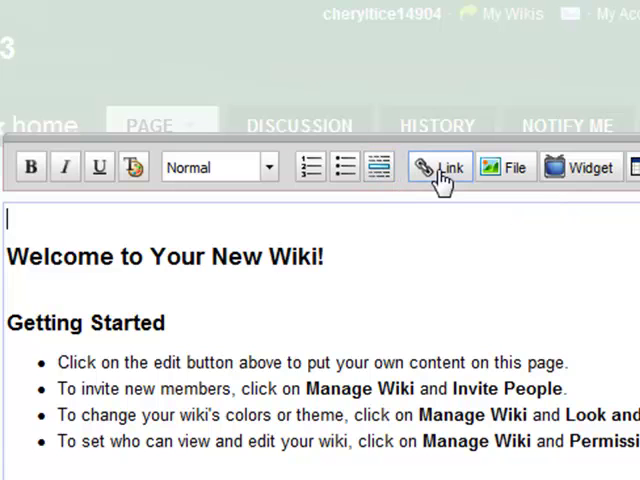
pyautogui.moveTo(443, 167)
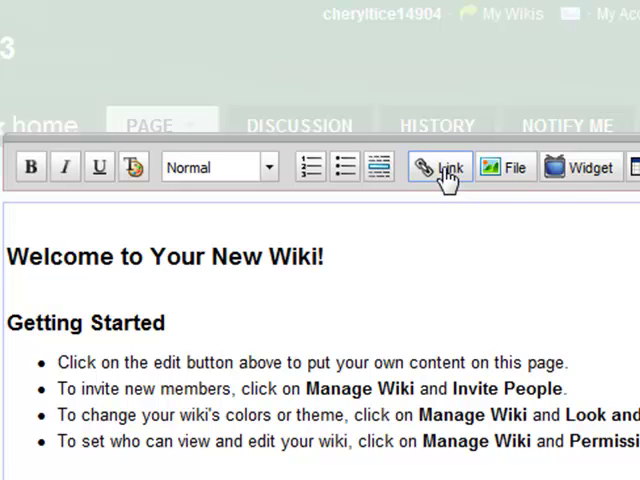
pyautogui.moveTo(513, 167)
pyautogui.write('T')
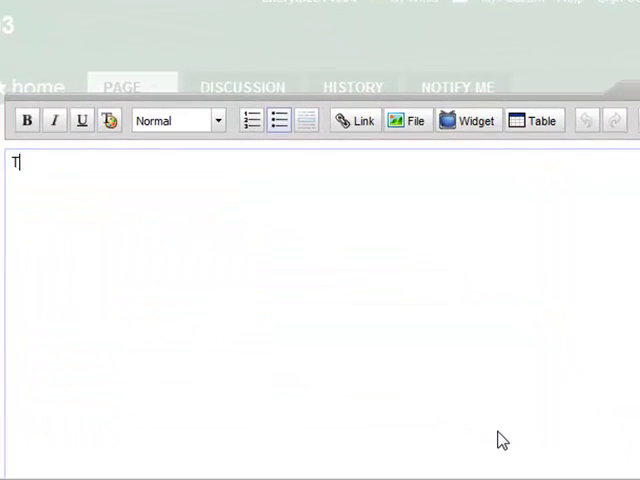
# Type 'This is my practice wiki', make it Heading 1, and open colour settings
pyautogui.write('his is my pra')
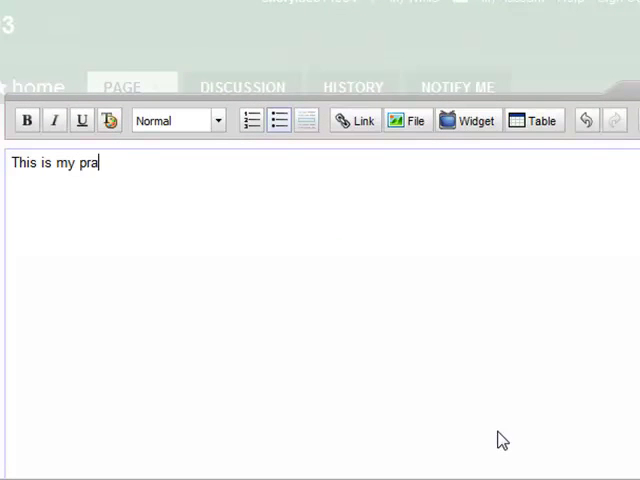
pyautogui.write('ctice wiki')
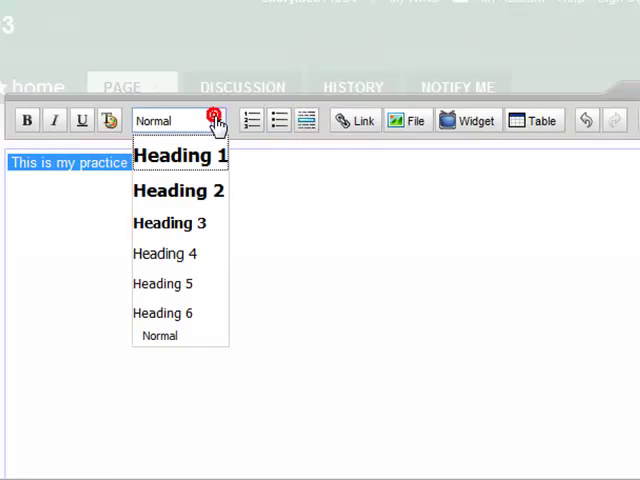
pyautogui.click(180, 155)
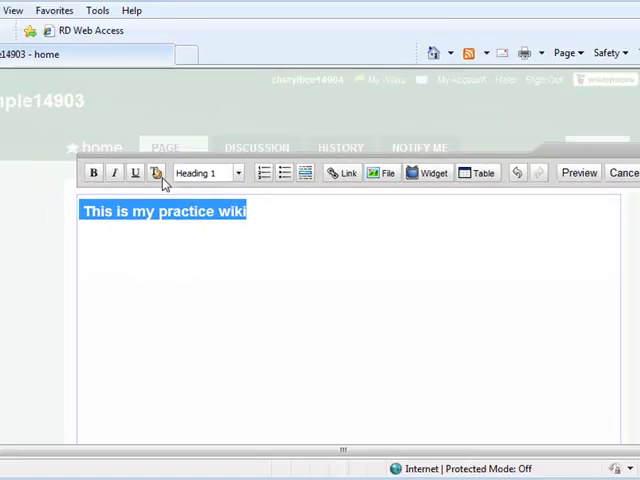
pyautogui.click(157, 172)
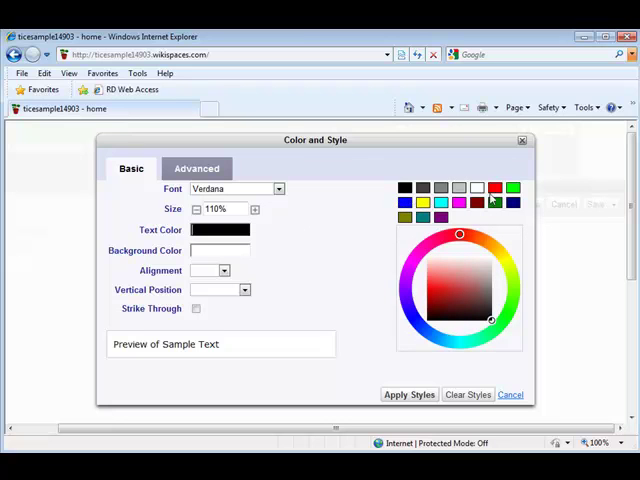
# Apply dark red #800000 text colour to the 'This is my practice wiki' heading
pyautogui.click(477, 203)
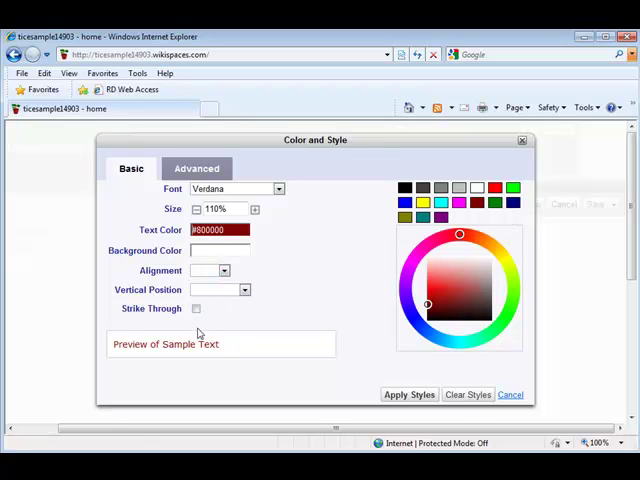
pyautogui.click(197, 168)
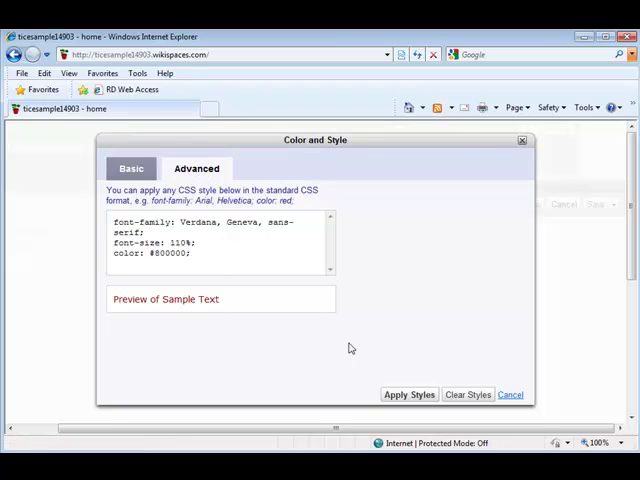
pyautogui.click(131, 168)
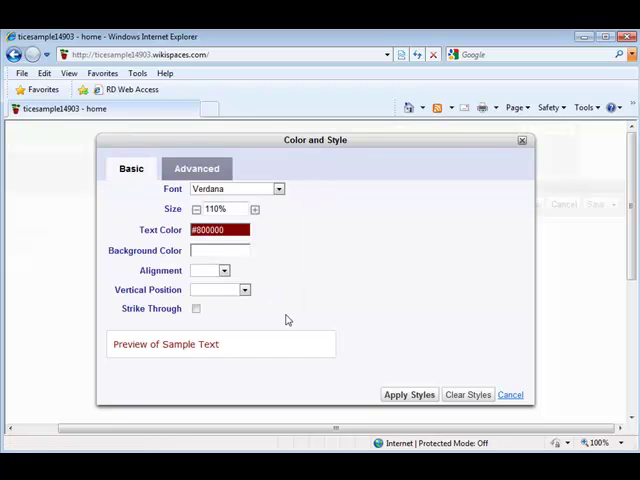
pyautogui.click(408, 394)
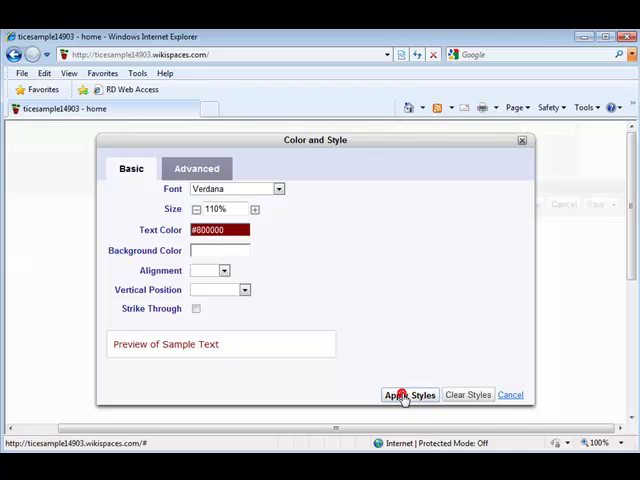
pyautogui.click(409, 394)
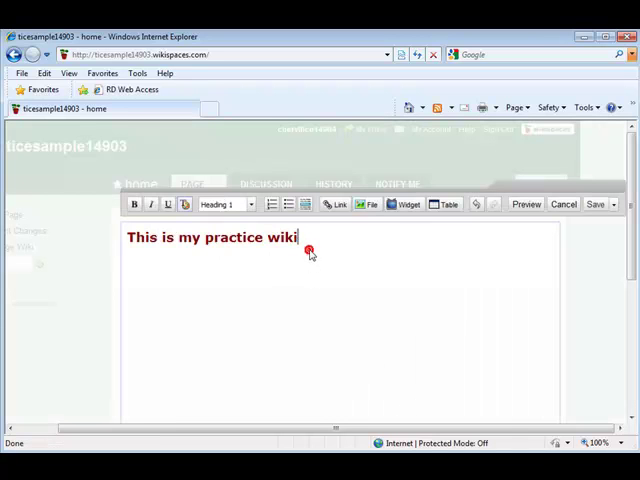
pyautogui.moveTo(259, 298)
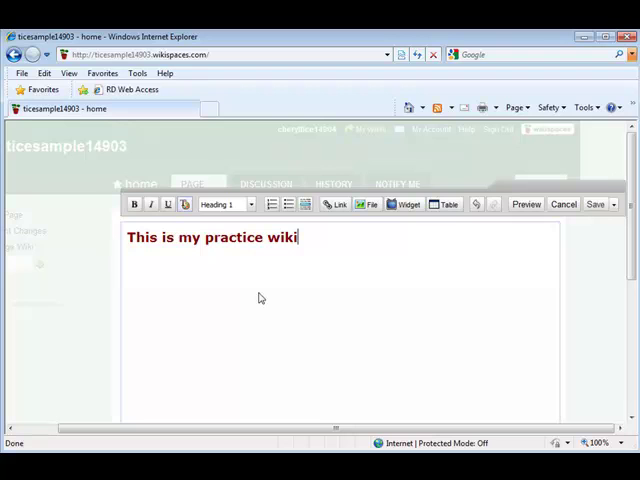
# Save the home page, then open Manage Wiki's Pages list
pyautogui.click(595, 204)
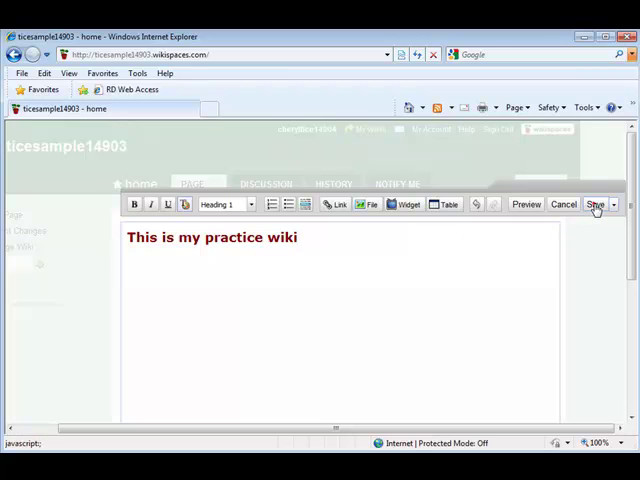
pyautogui.click(595, 204)
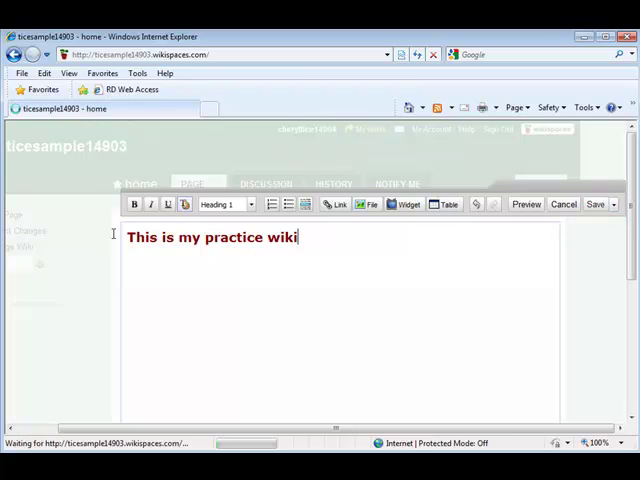
pyautogui.click(594, 204)
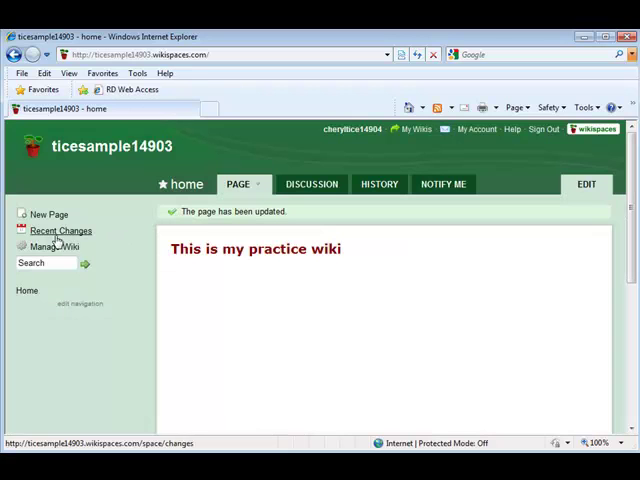
pyautogui.click(54, 247)
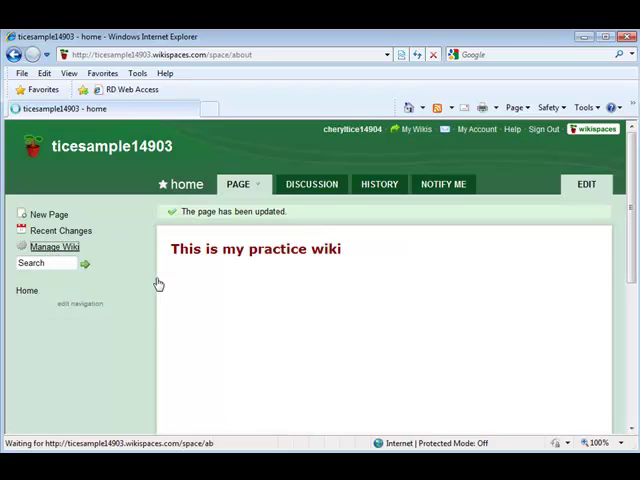
pyautogui.click(54, 247)
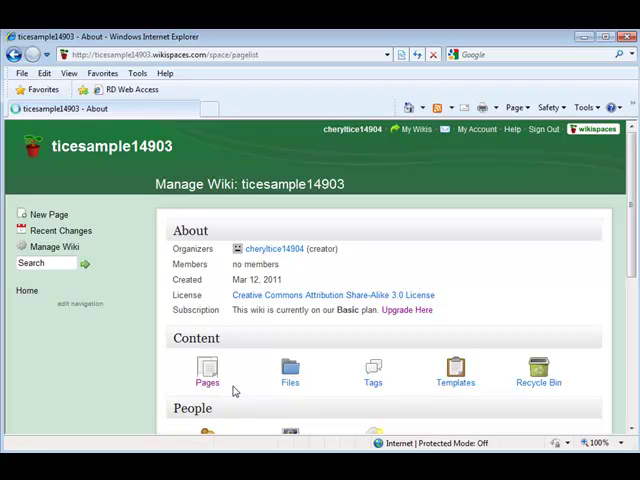
pyautogui.click(207, 370)
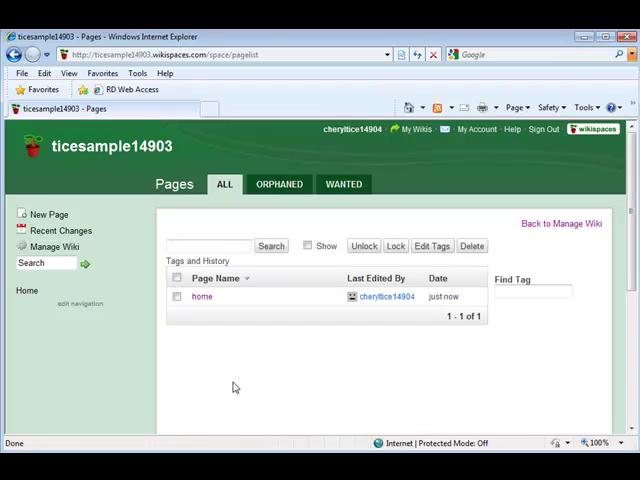
pyautogui.moveTo(55, 247)
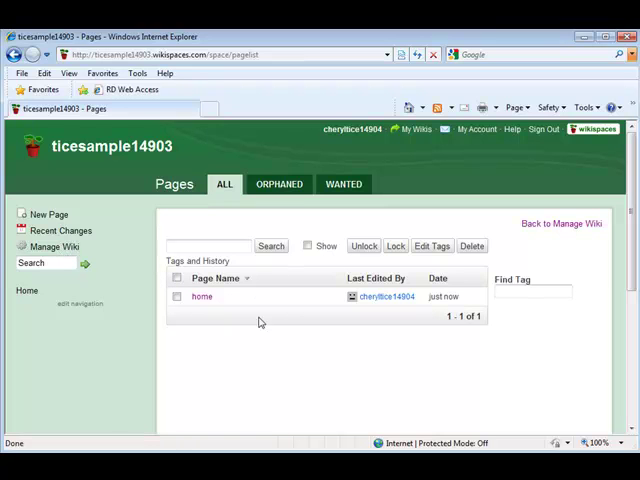
pyautogui.moveTo(201, 296)
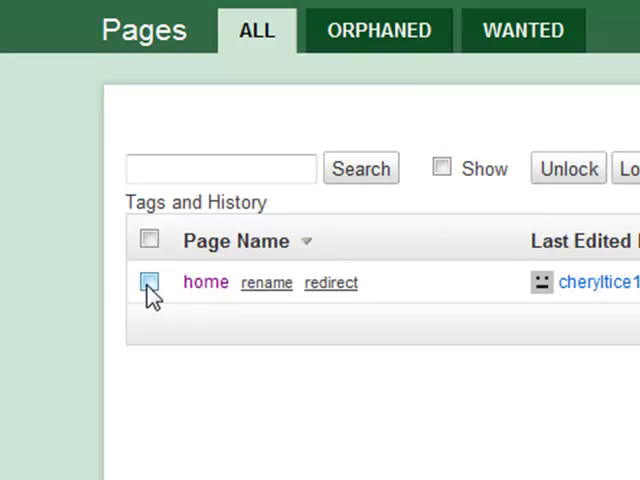
# Mark the home page in the Pages list and lock it
pyautogui.click(148, 282)
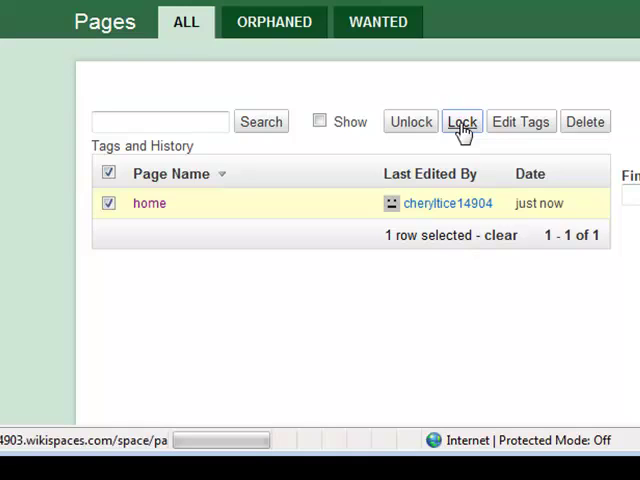
pyautogui.click(462, 121)
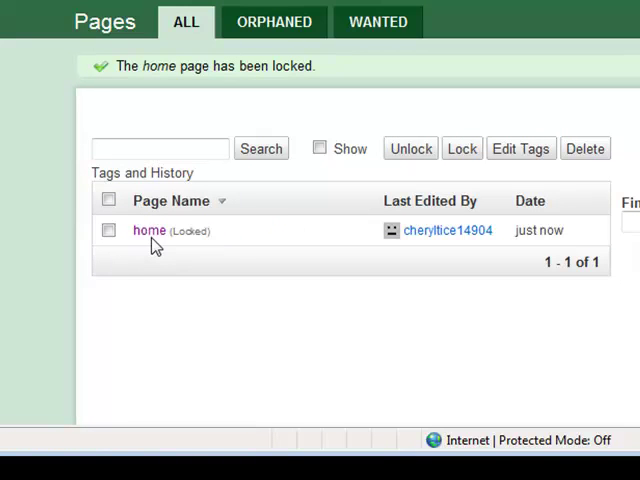
pyautogui.moveTo(148, 230)
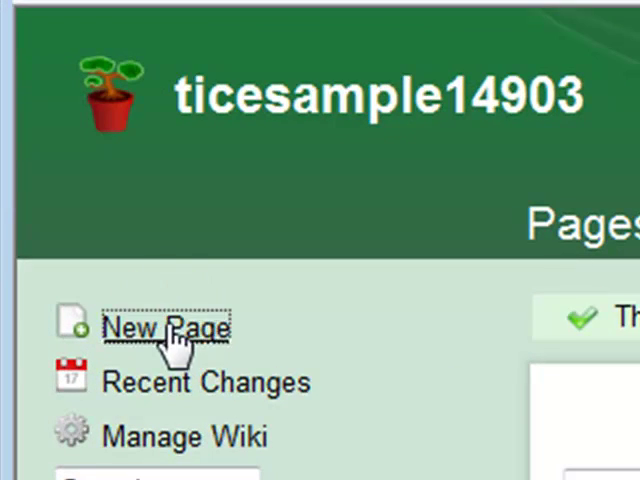
# Create a new page named 'Practice'
pyautogui.click(168, 327)
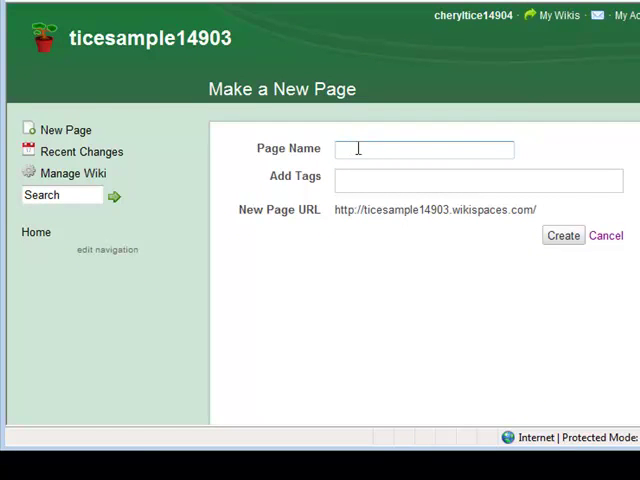
pyautogui.write('Practice')
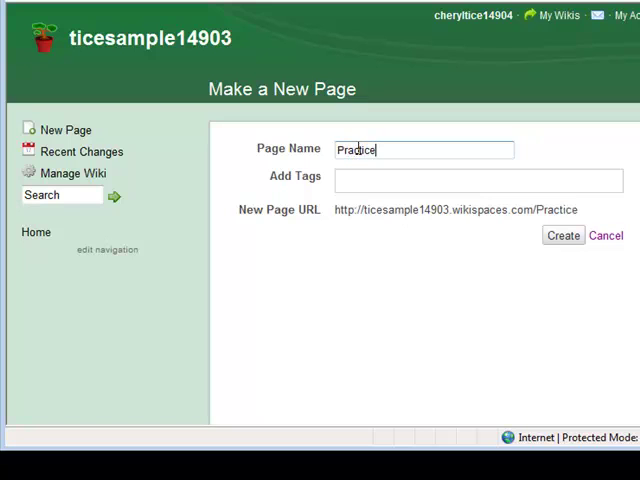
pyautogui.moveTo(377, 181)
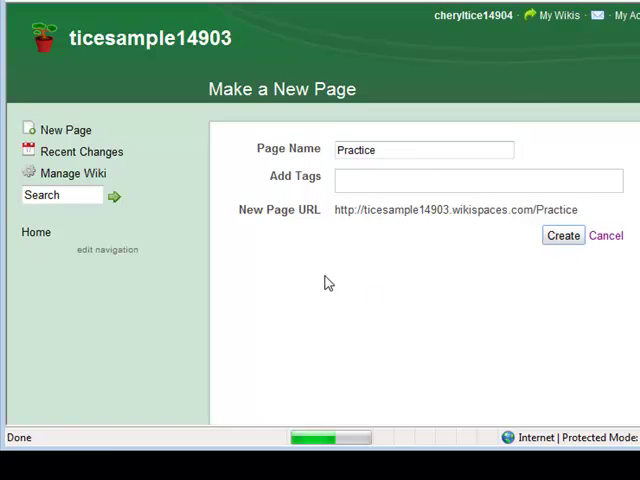
pyautogui.click(562, 235)
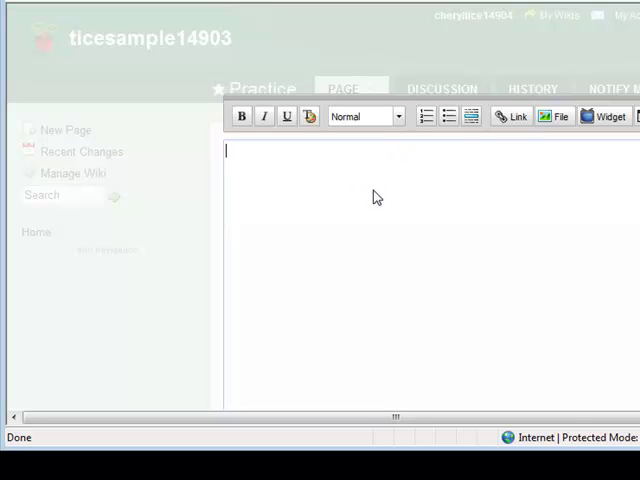
# Enter 'This is my practice page' on the Practice page and save
pyautogui.write('This is m')
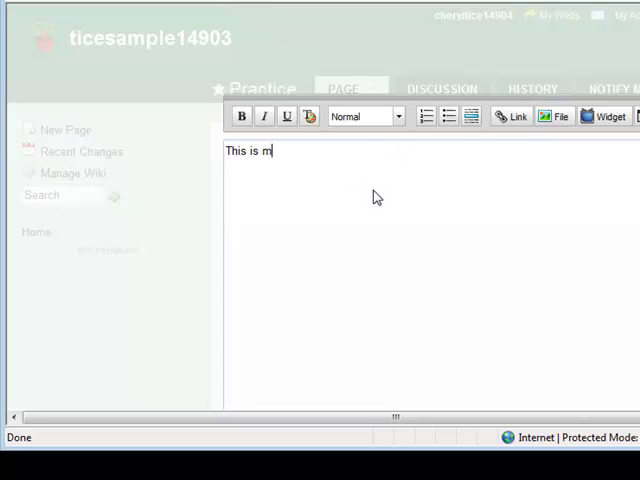
pyautogui.write('y practice page')
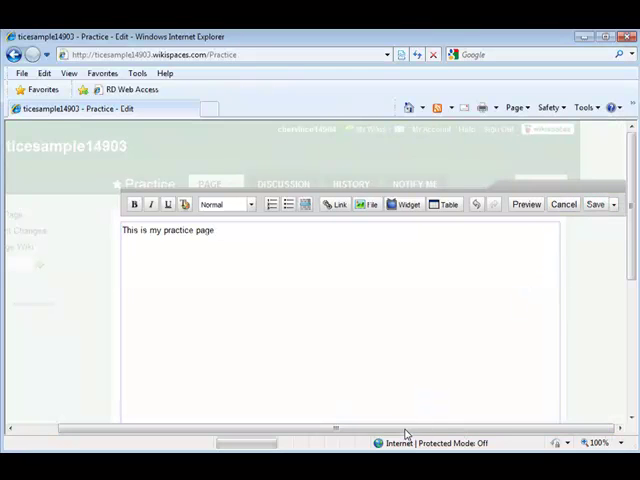
pyautogui.click(595, 204)
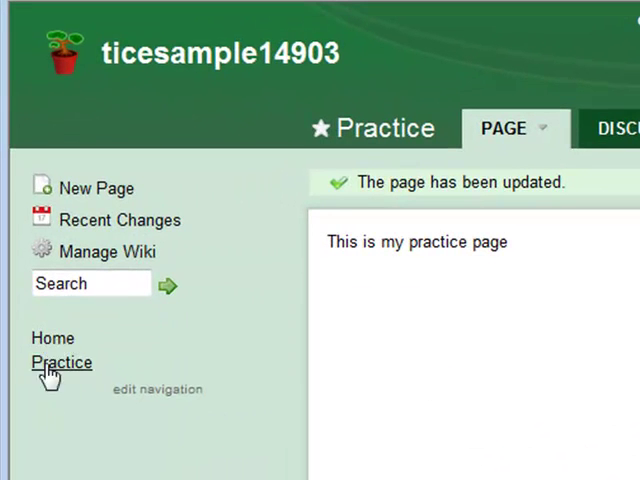
pyautogui.moveTo(55, 385)
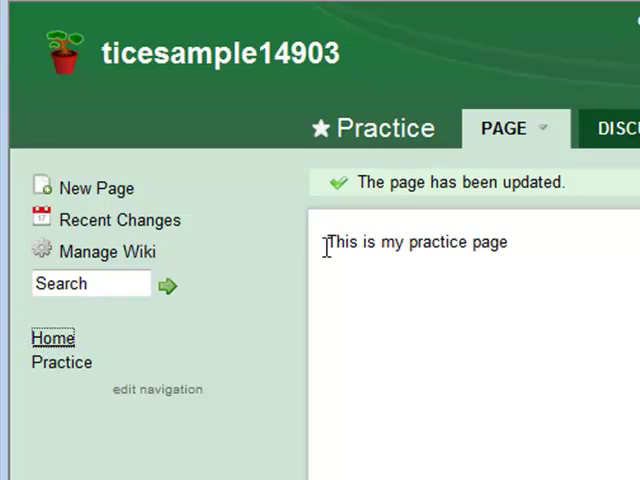
pyautogui.click(375, 128)
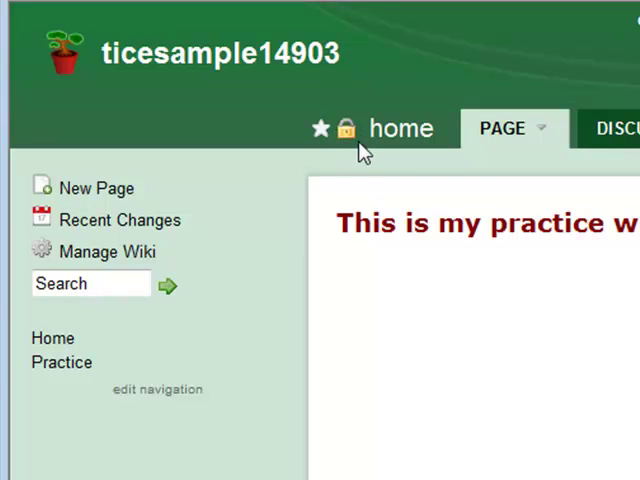
pyautogui.moveTo(347, 128)
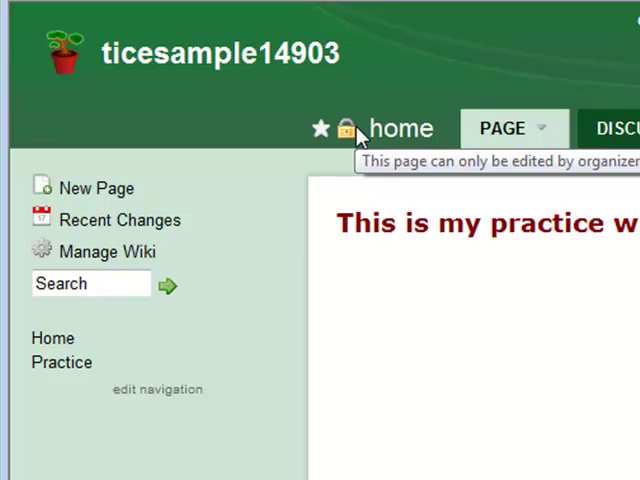
pyautogui.moveTo(115, 380)
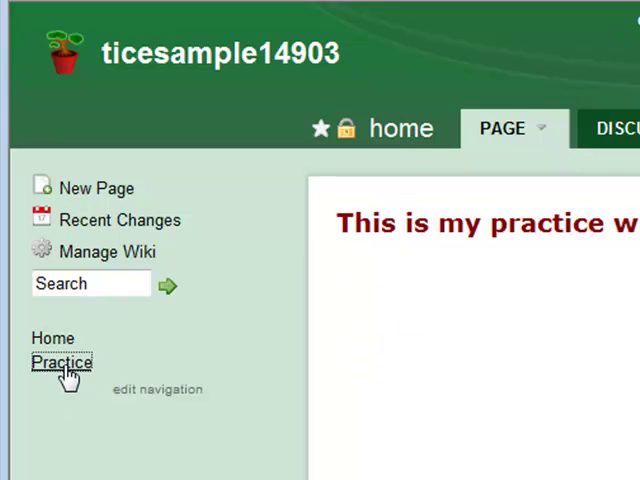
pyautogui.click(61, 363)
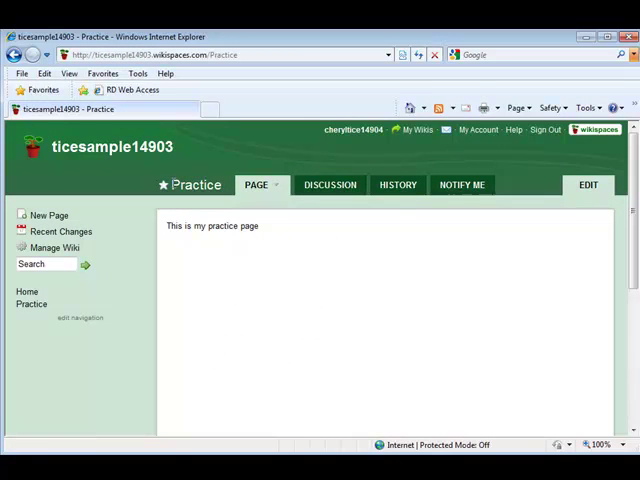
pyautogui.moveTo(589, 185)
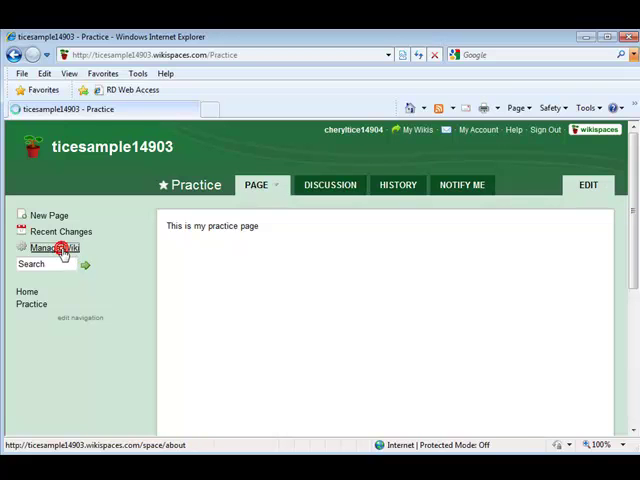
# Open Manage Wiki and mark the Practice page in the Pages list
pyautogui.click(54, 247)
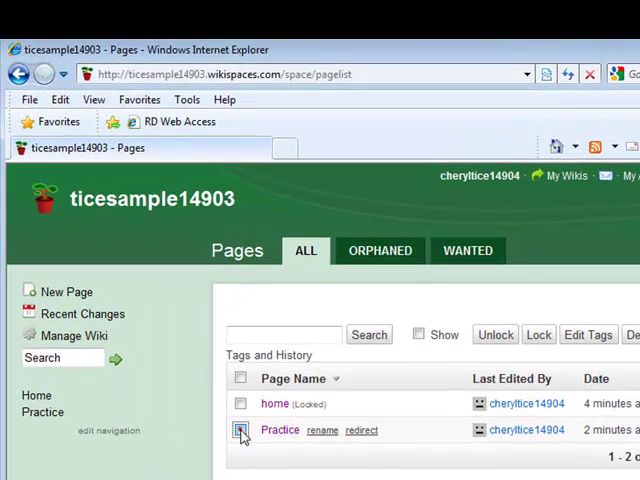
pyautogui.click(240, 429)
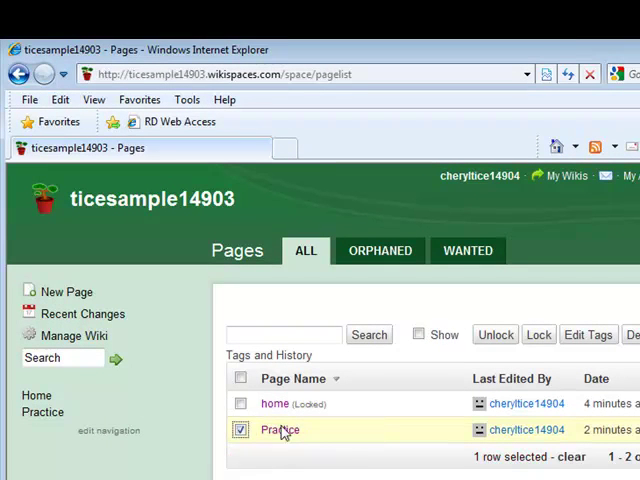